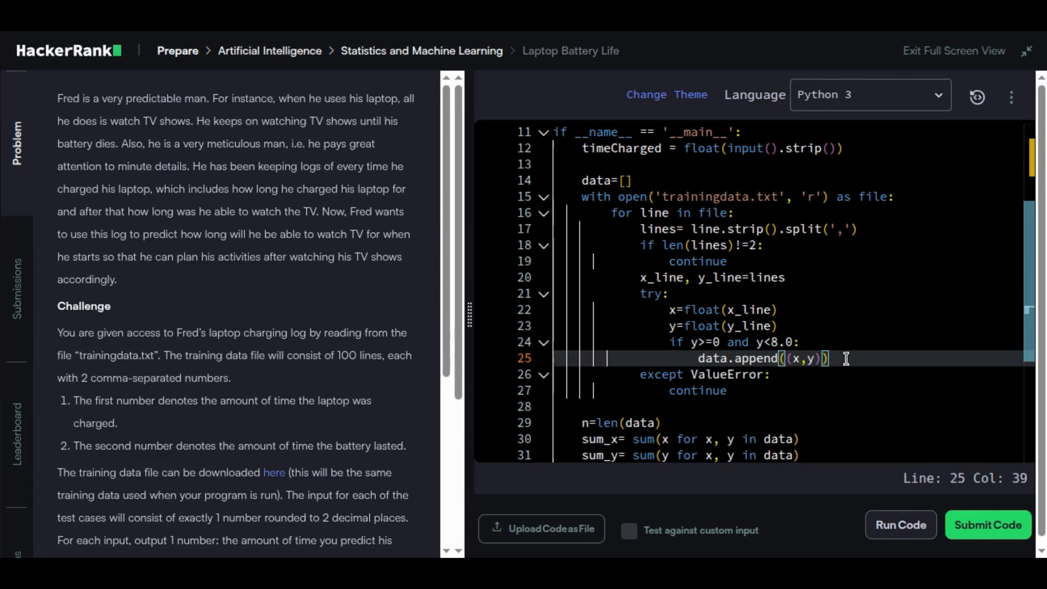
Step: Submit the Python linear-regression solution and confirm all test cases pass with Congratulations
left_click(992, 525)
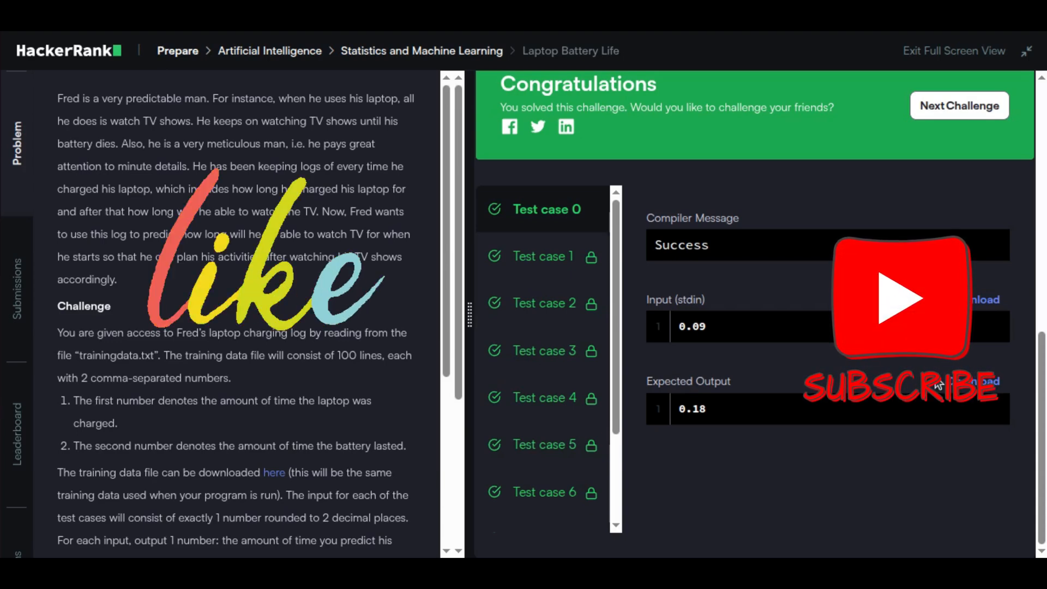